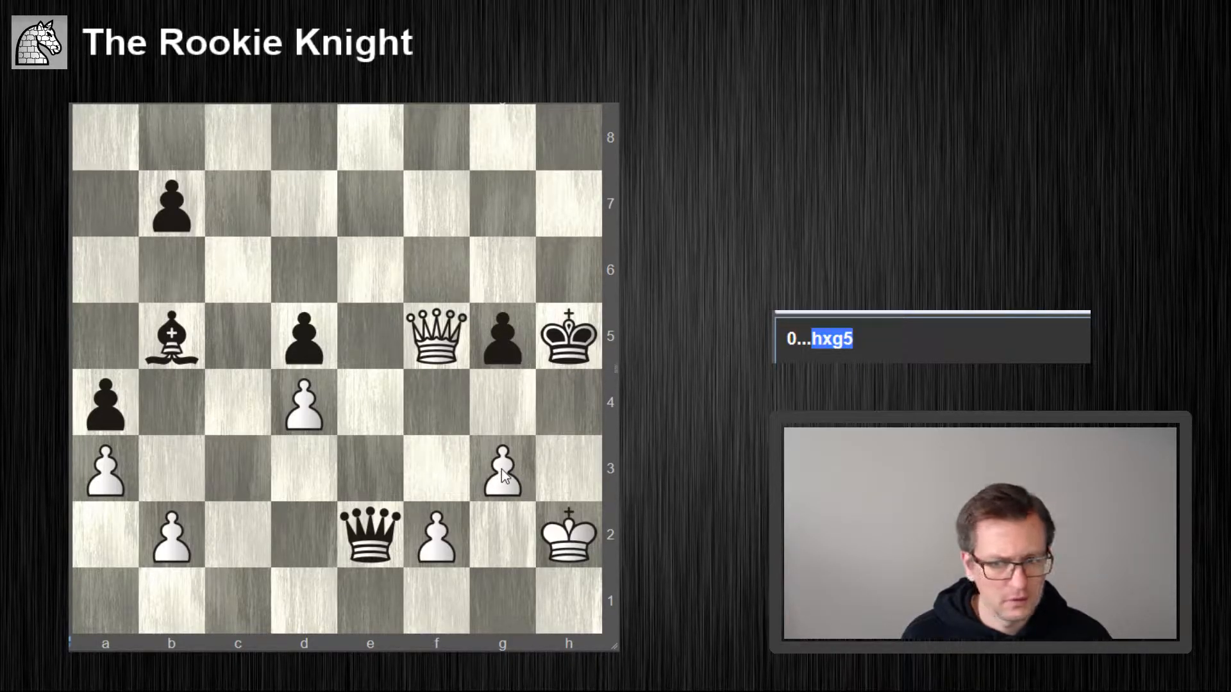
pyautogui.moveTo(501, 412)
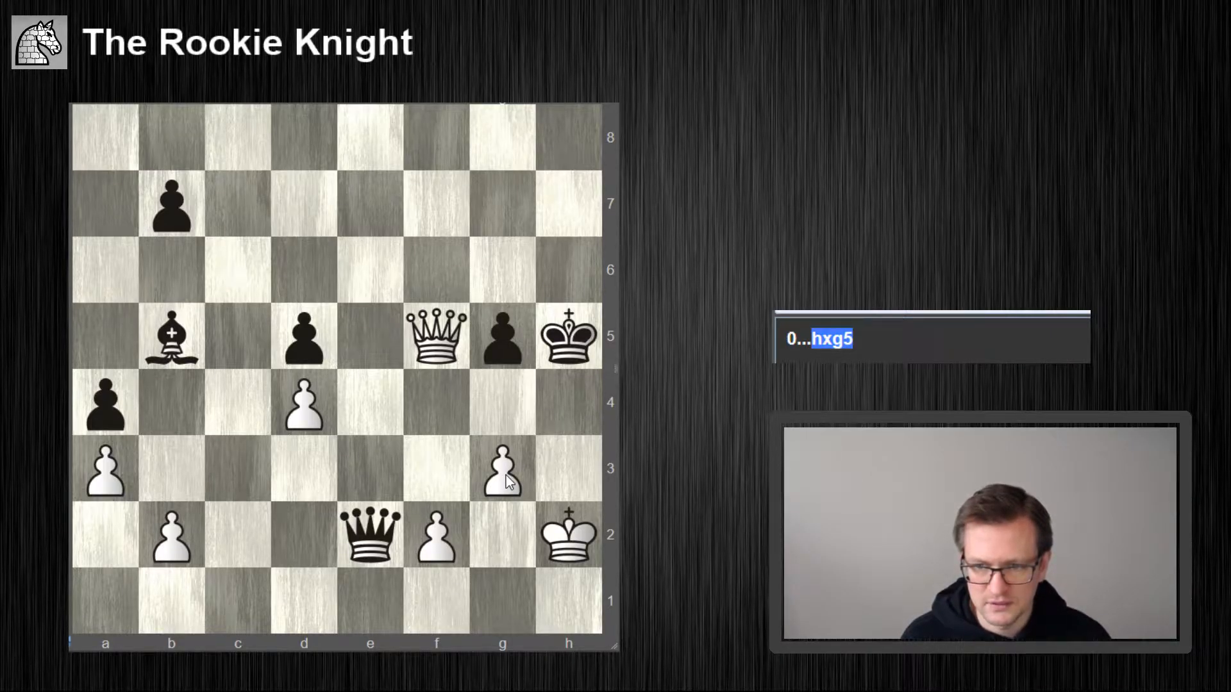
pyautogui.moveTo(494, 416)
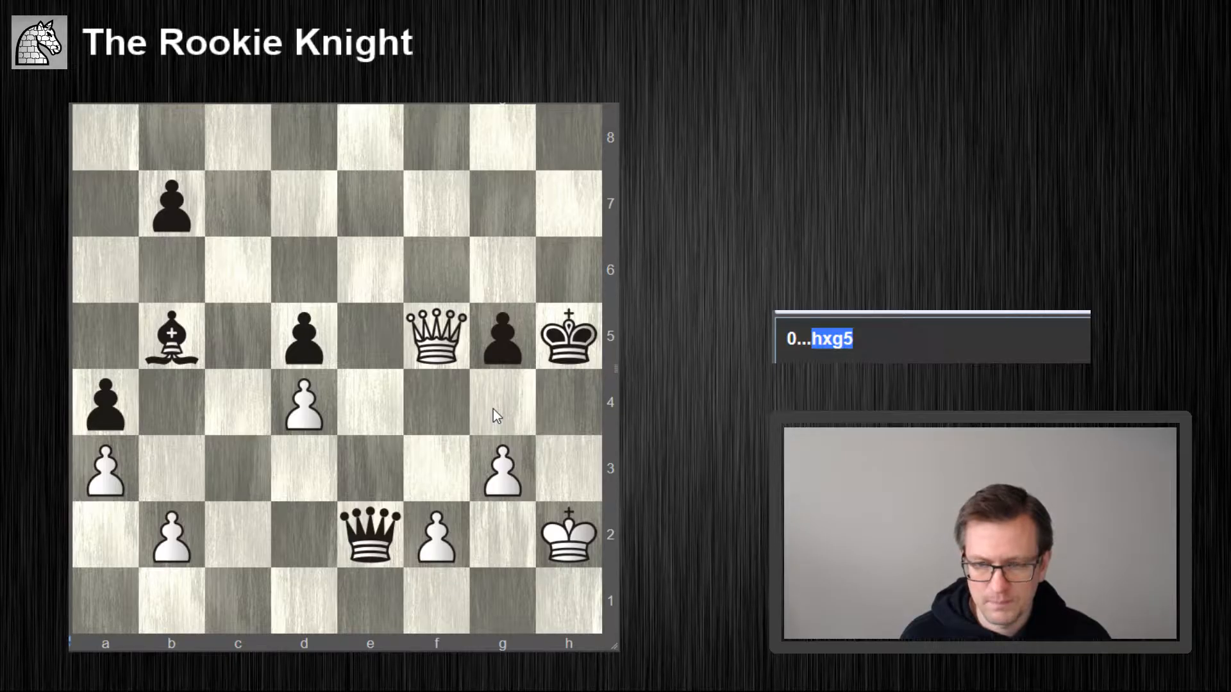
pyautogui.moveTo(571, 412)
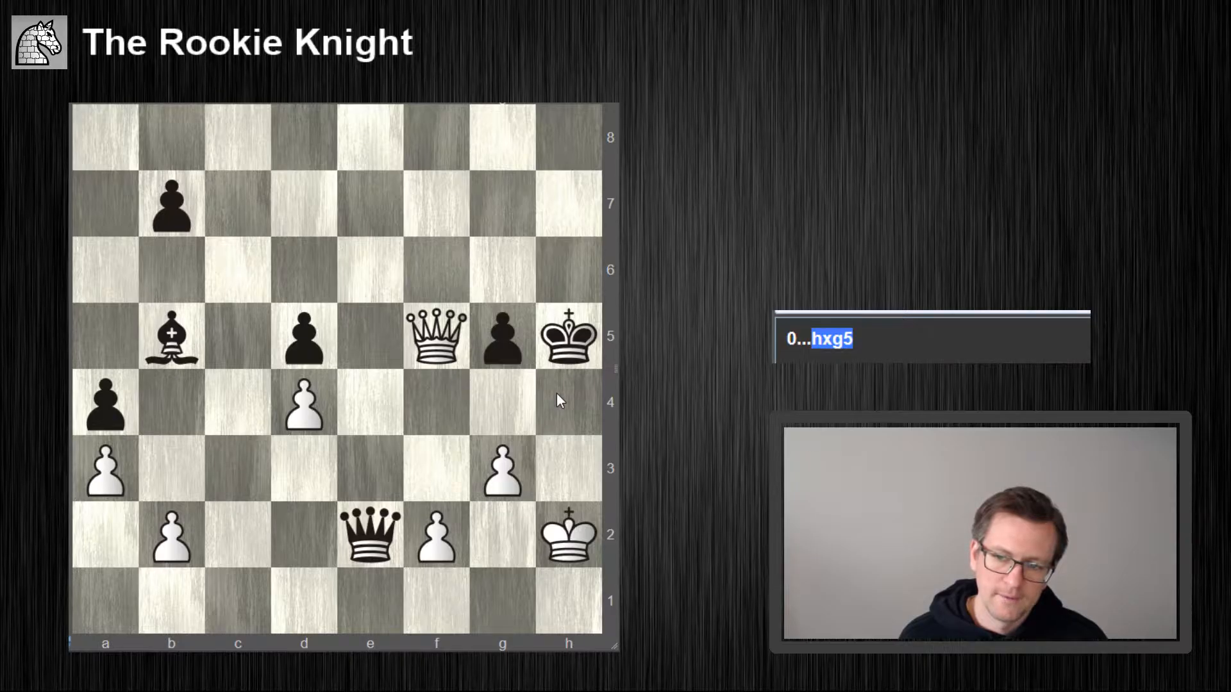
pyautogui.moveTo(499, 453)
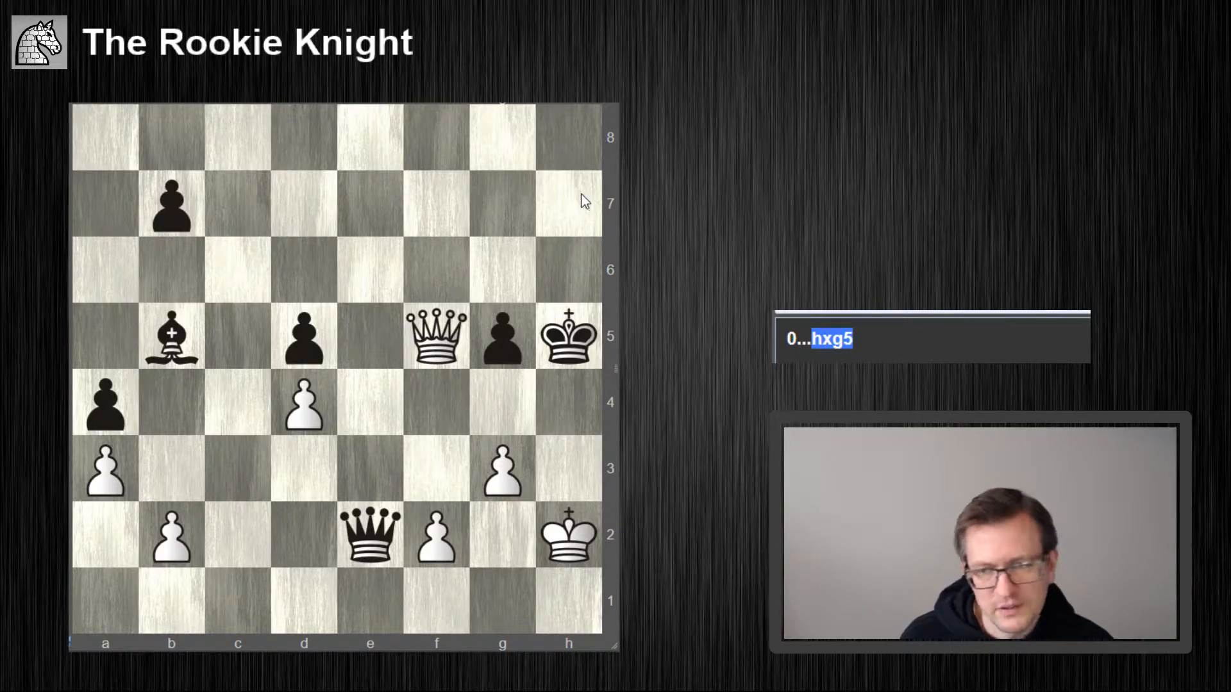
pyautogui.moveTo(570, 213)
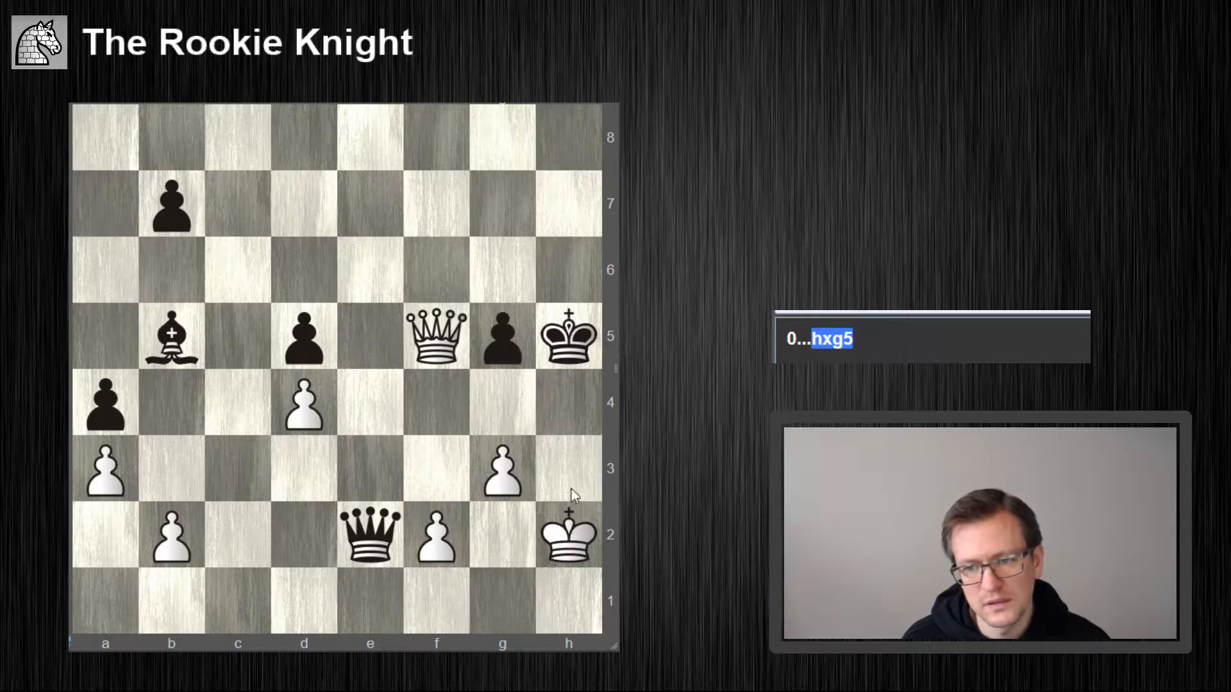
pyautogui.moveTo(455, 609)
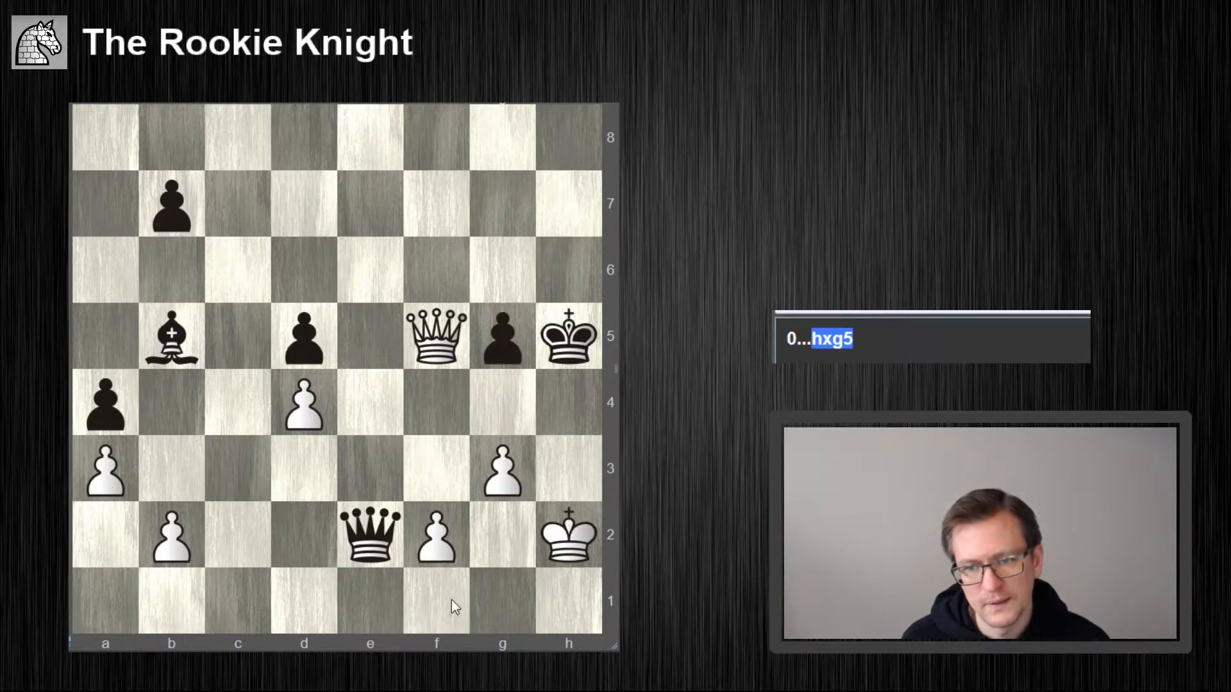
pyautogui.moveTo(502, 467)
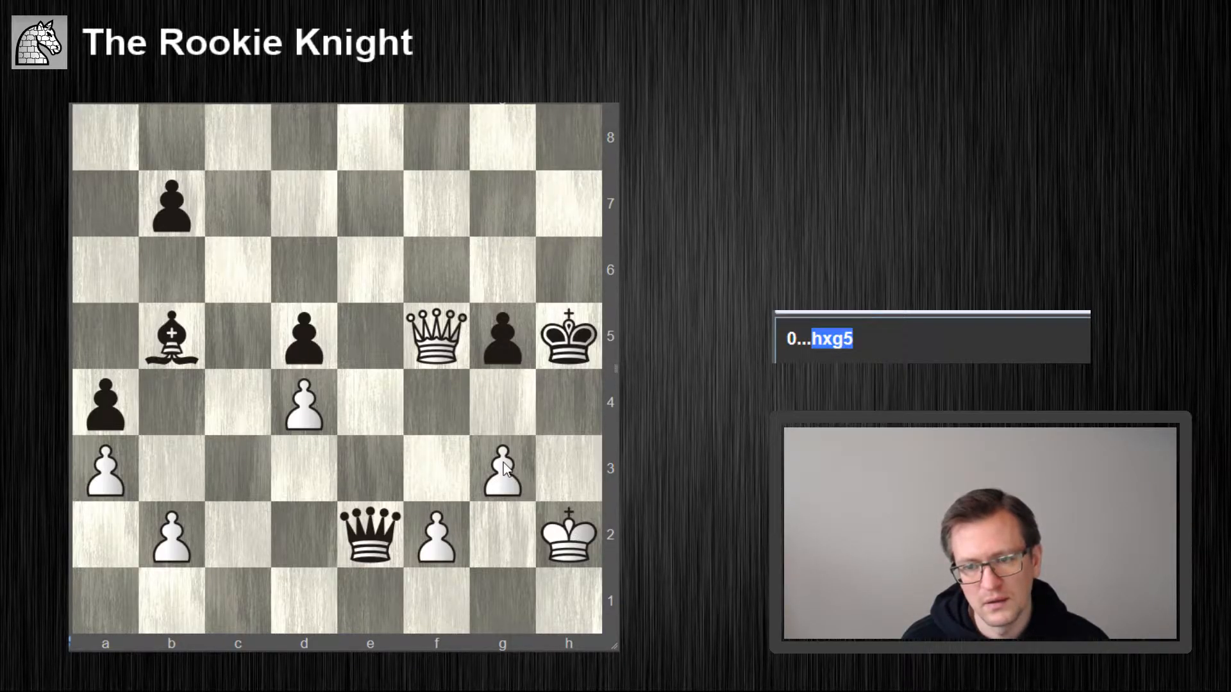
pyautogui.moveTo(496, 412)
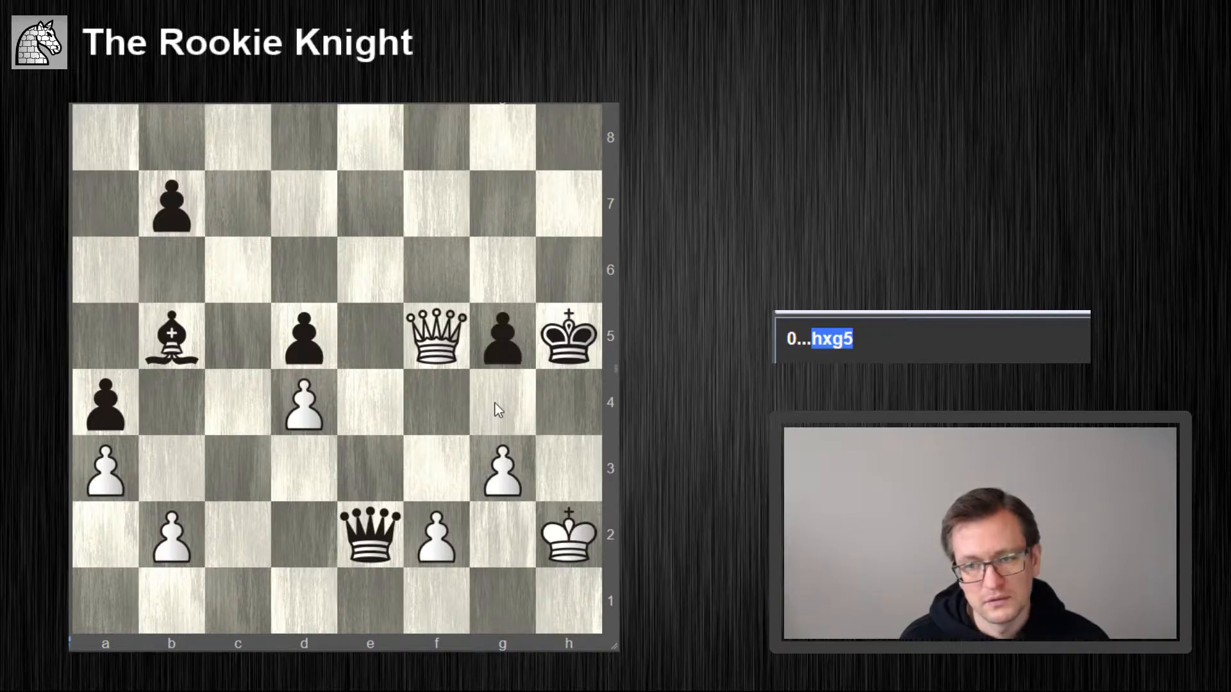
pyautogui.moveTo(502, 426)
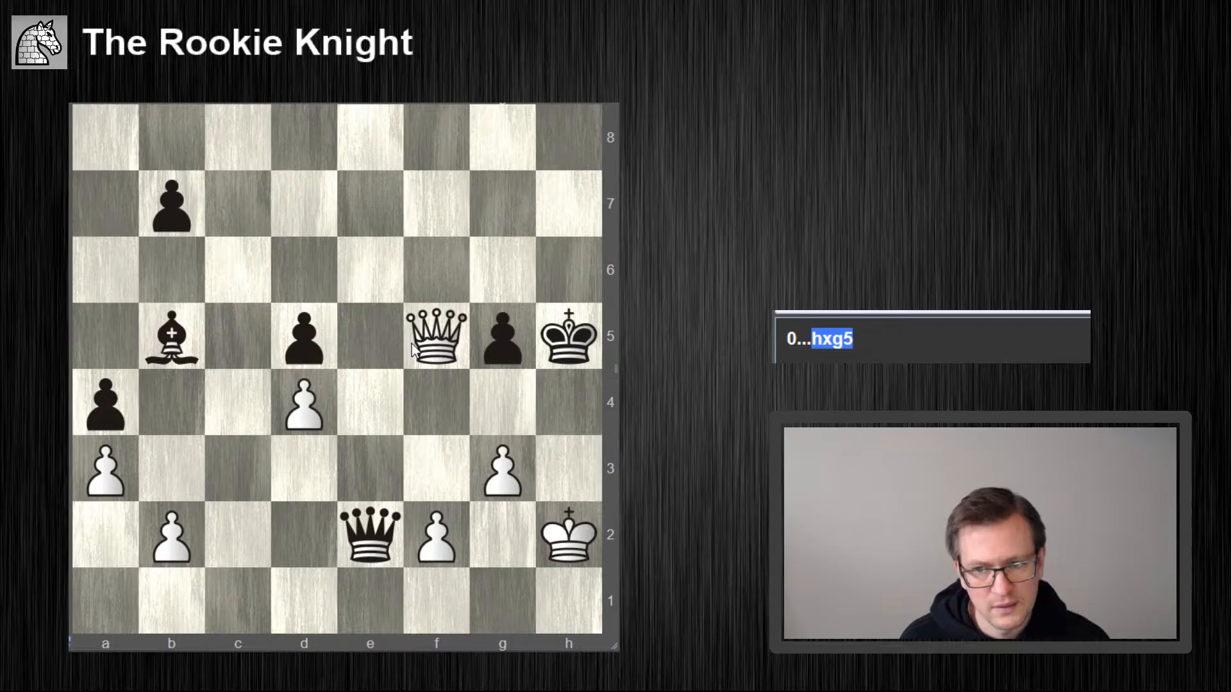
pyautogui.moveTo(496, 468)
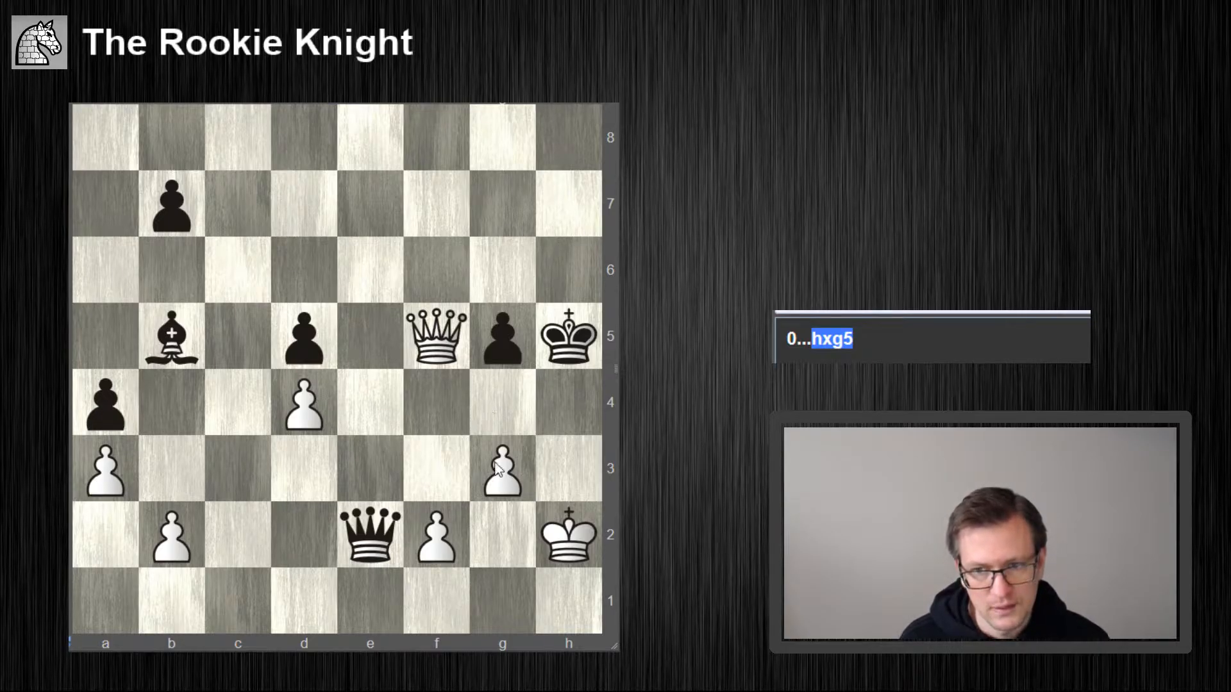
pyautogui.moveTo(567, 408)
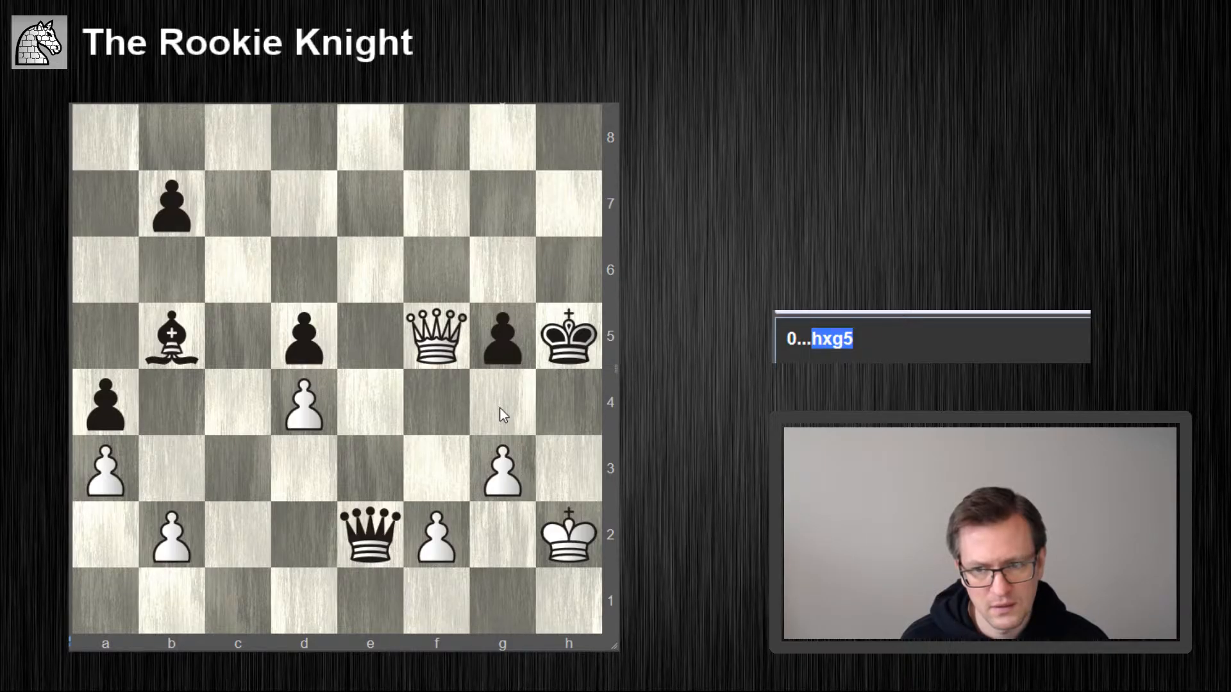
pyautogui.moveTo(571, 200)
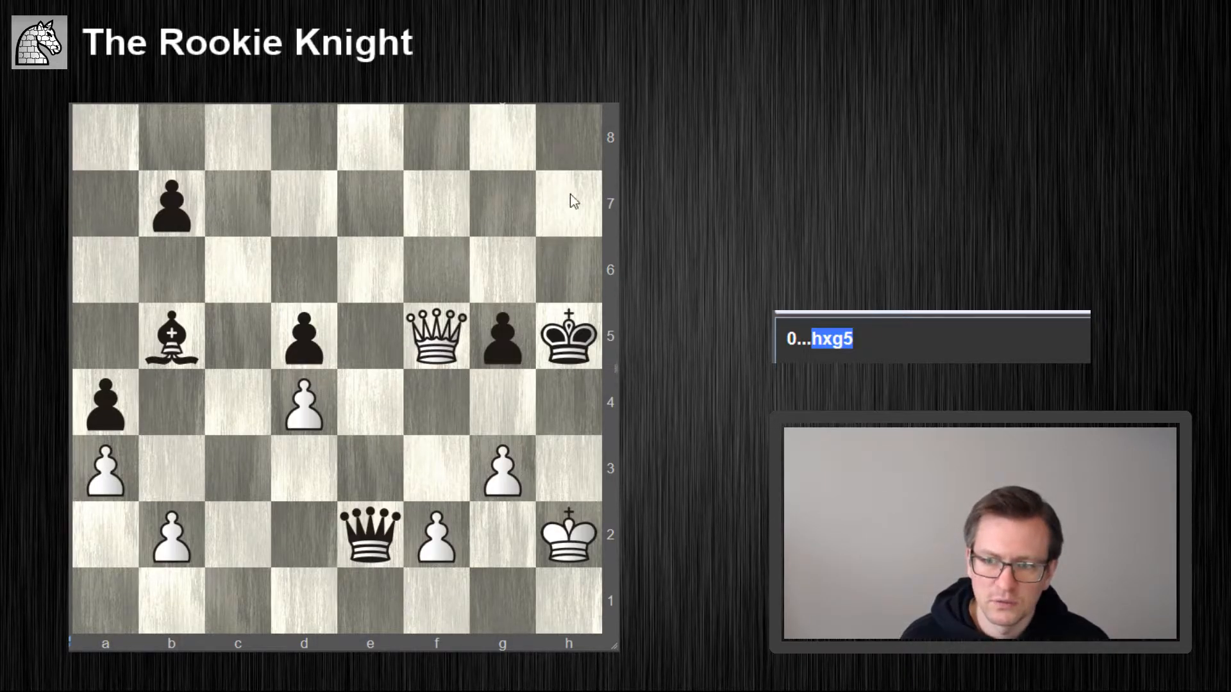
pyautogui.moveTo(557, 438)
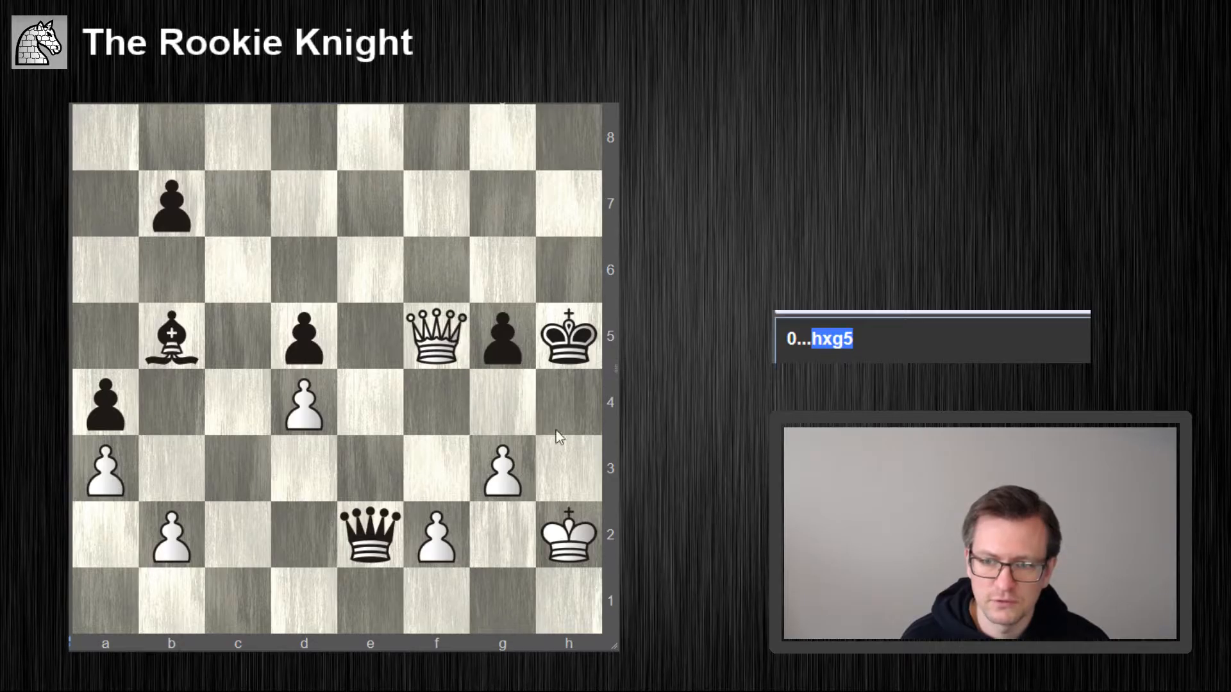
pyautogui.moveTo(578, 479)
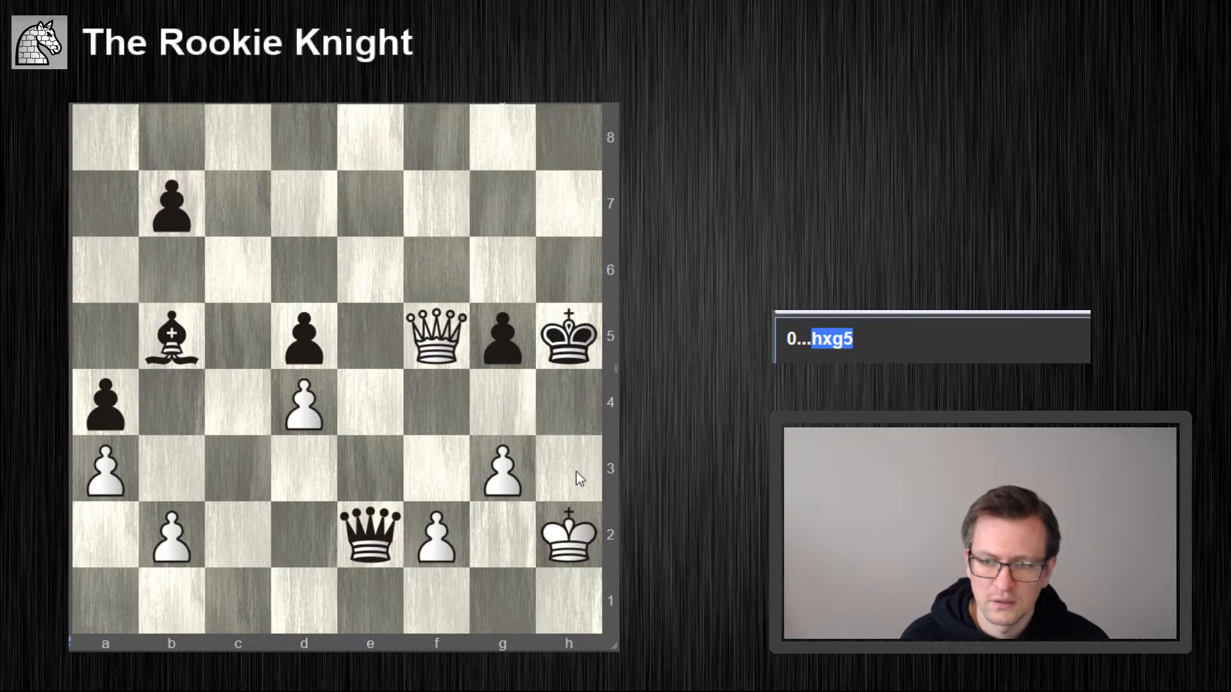
pyautogui.moveTo(422, 495)
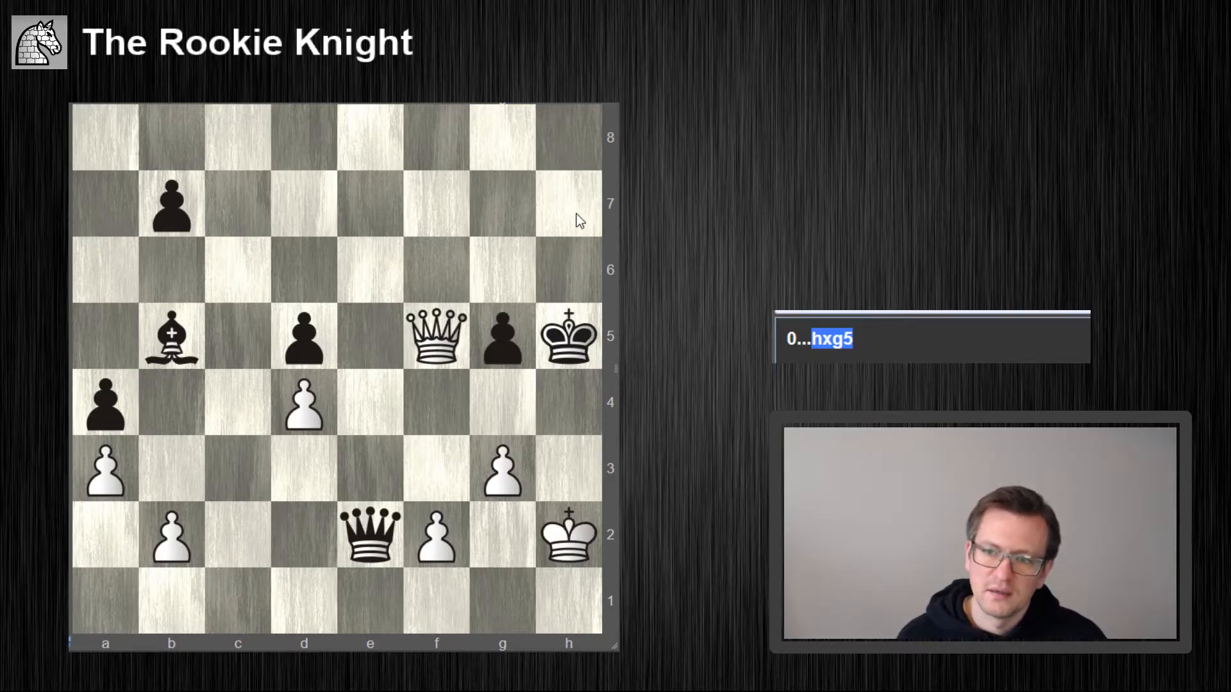
pyautogui.moveTo(522, 408)
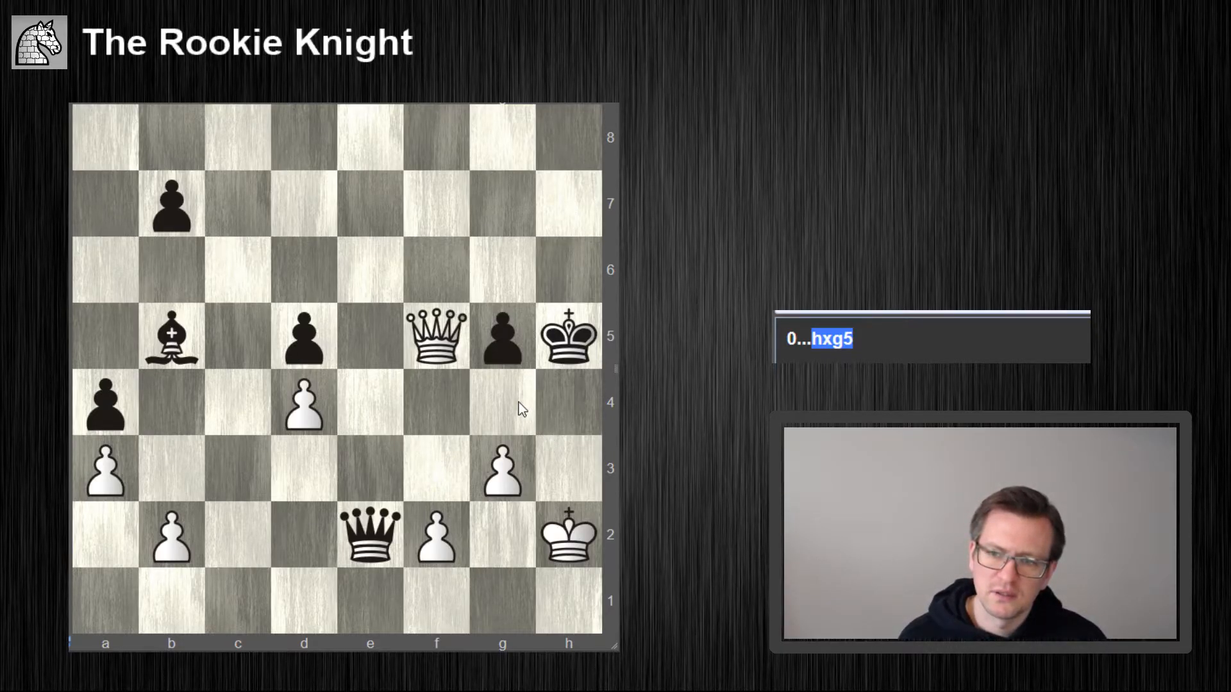
pyautogui.moveTo(574, 482)
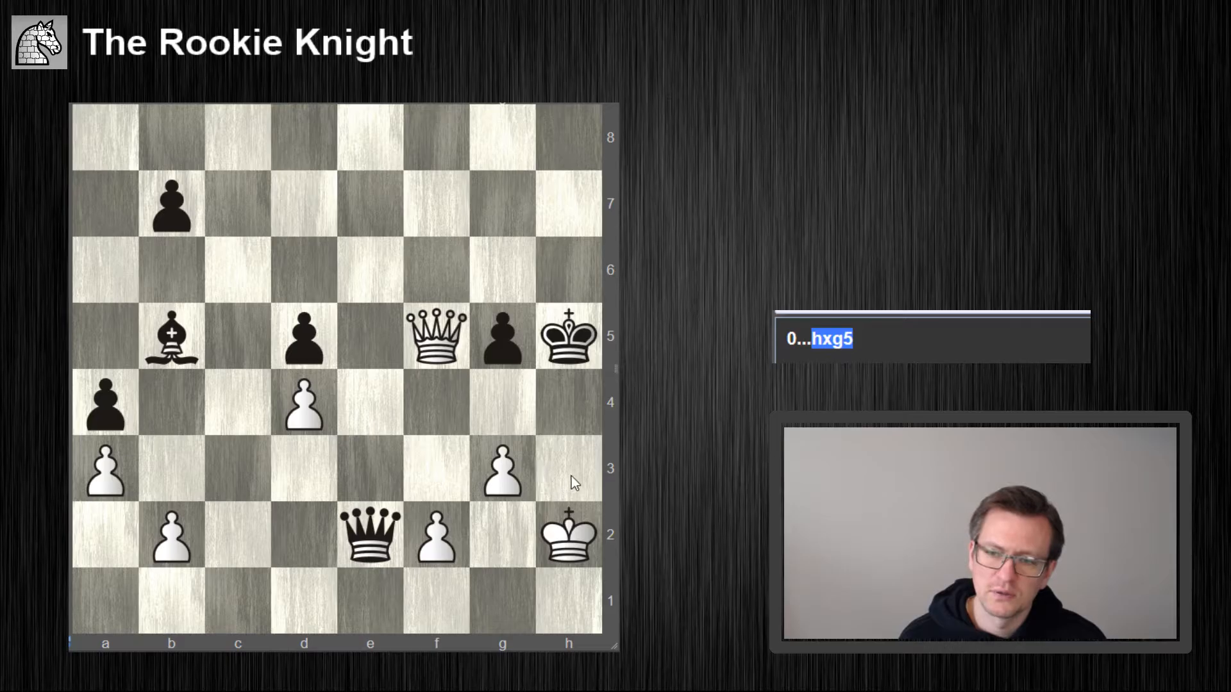
pyautogui.moveTo(428, 485)
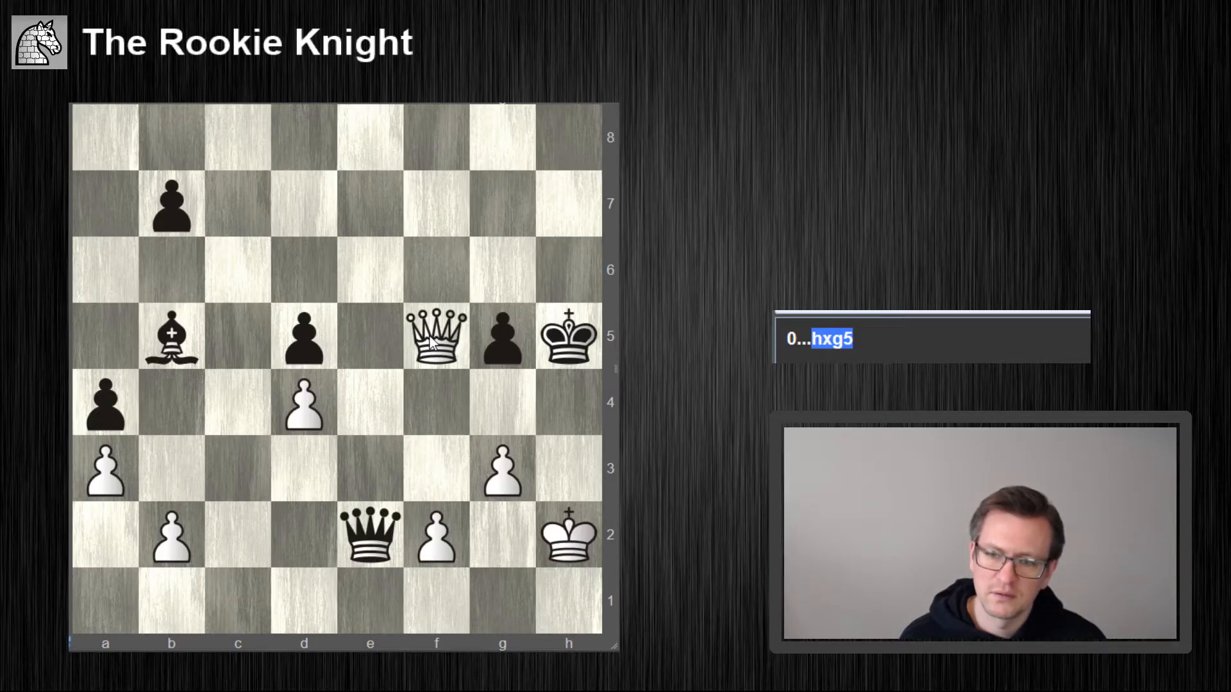
pyautogui.moveTo(557, 257)
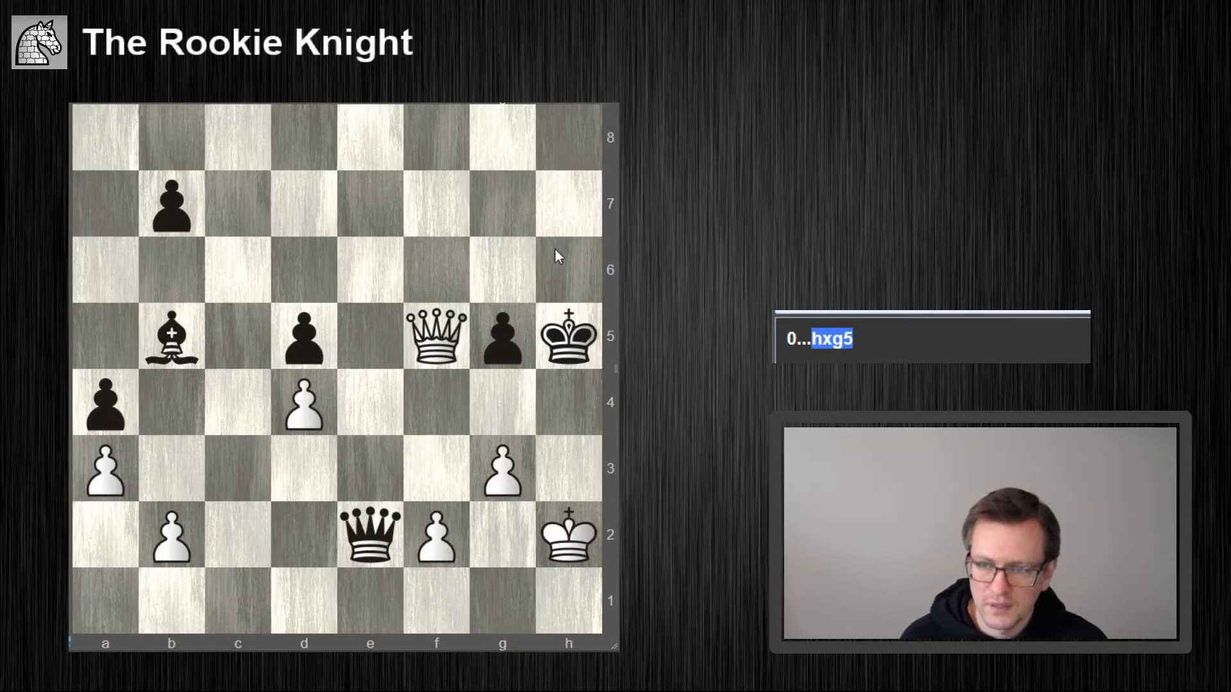
pyautogui.moveTo(584, 306)
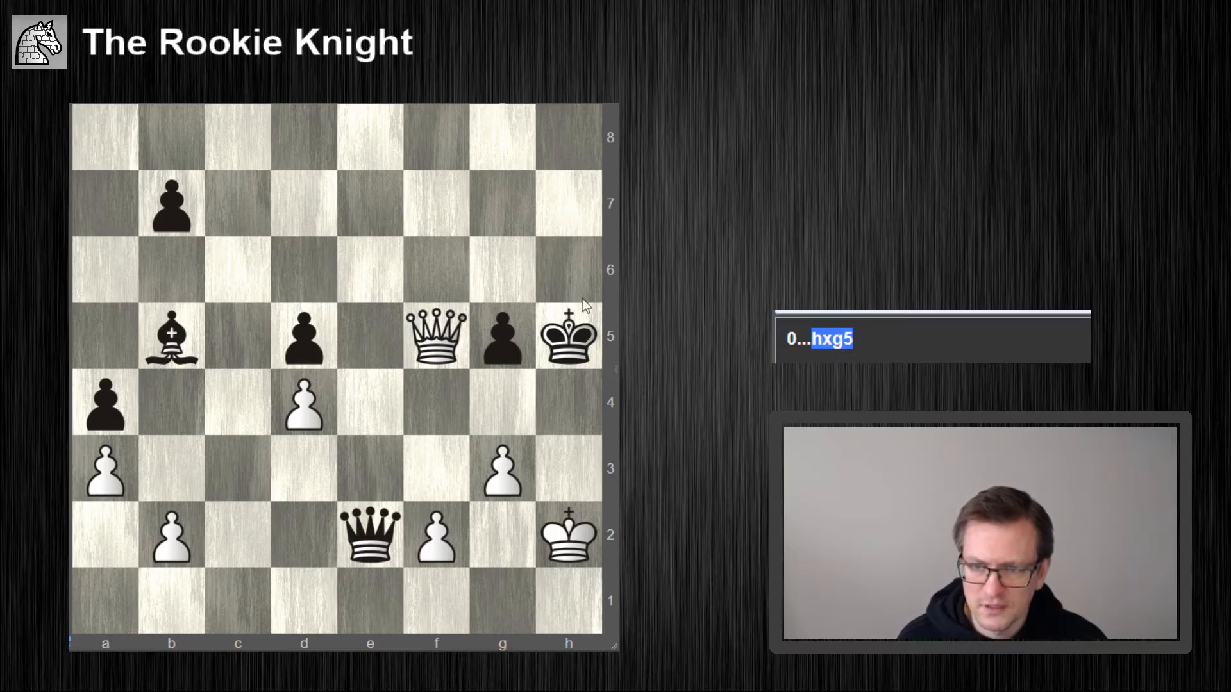
pyautogui.moveTo(503, 407)
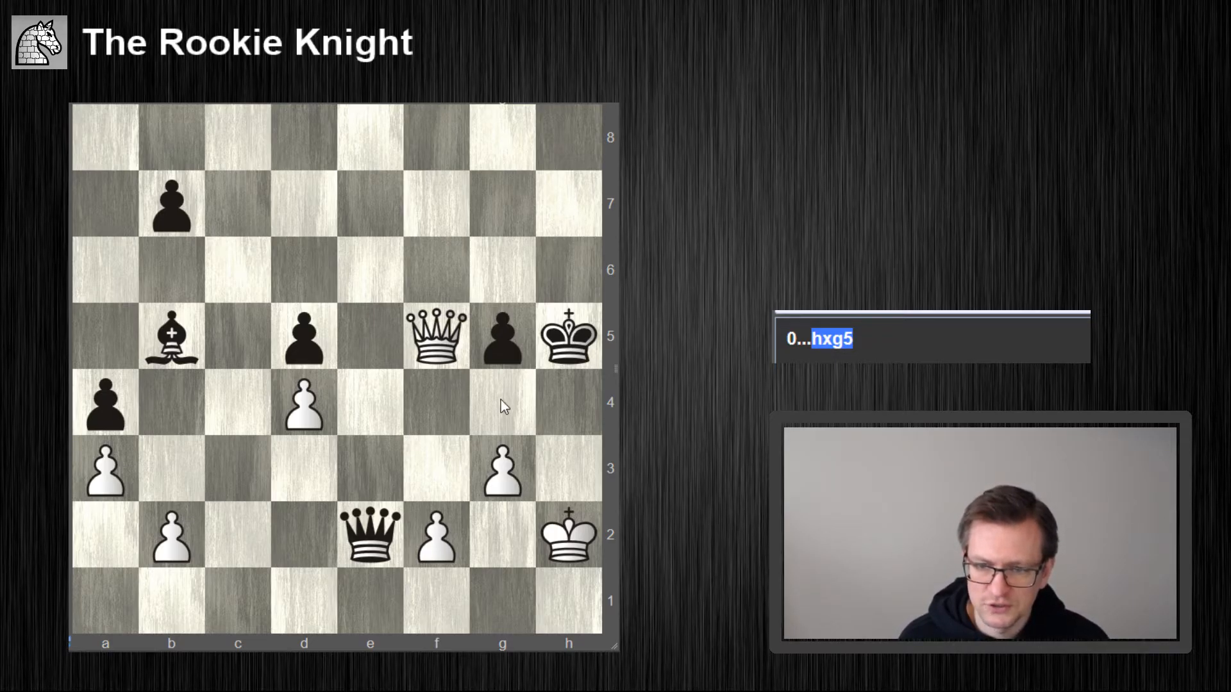
pyautogui.moveTo(577, 480)
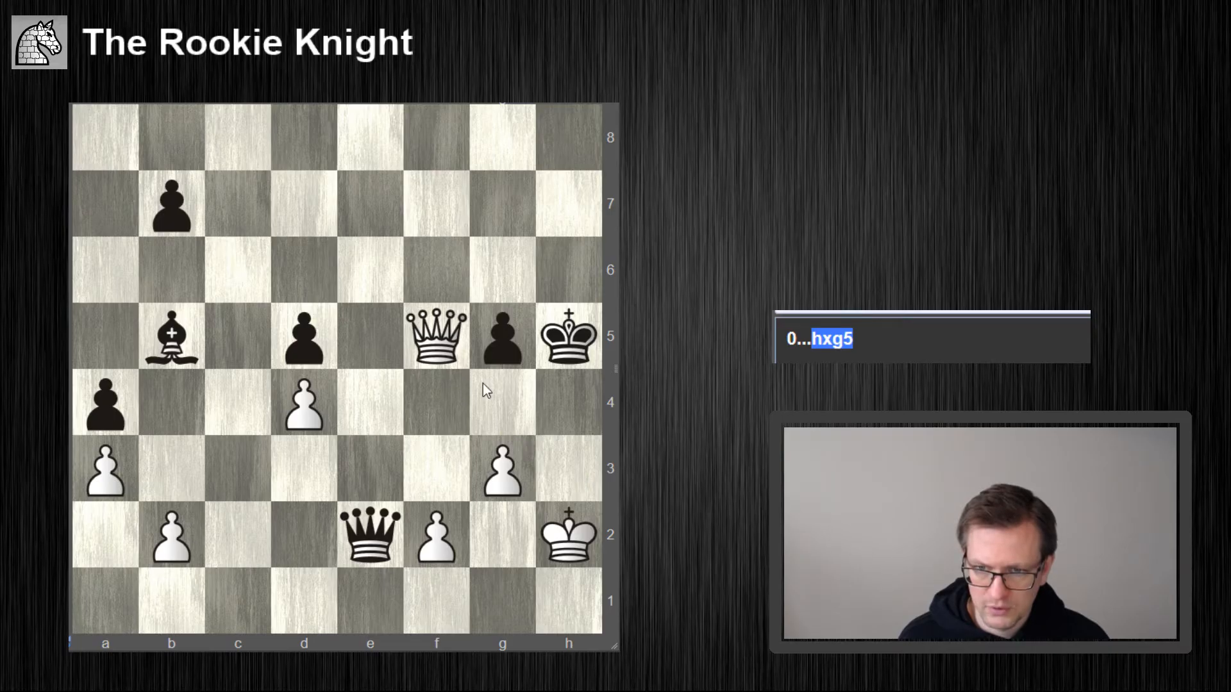
pyautogui.moveTo(448, 477)
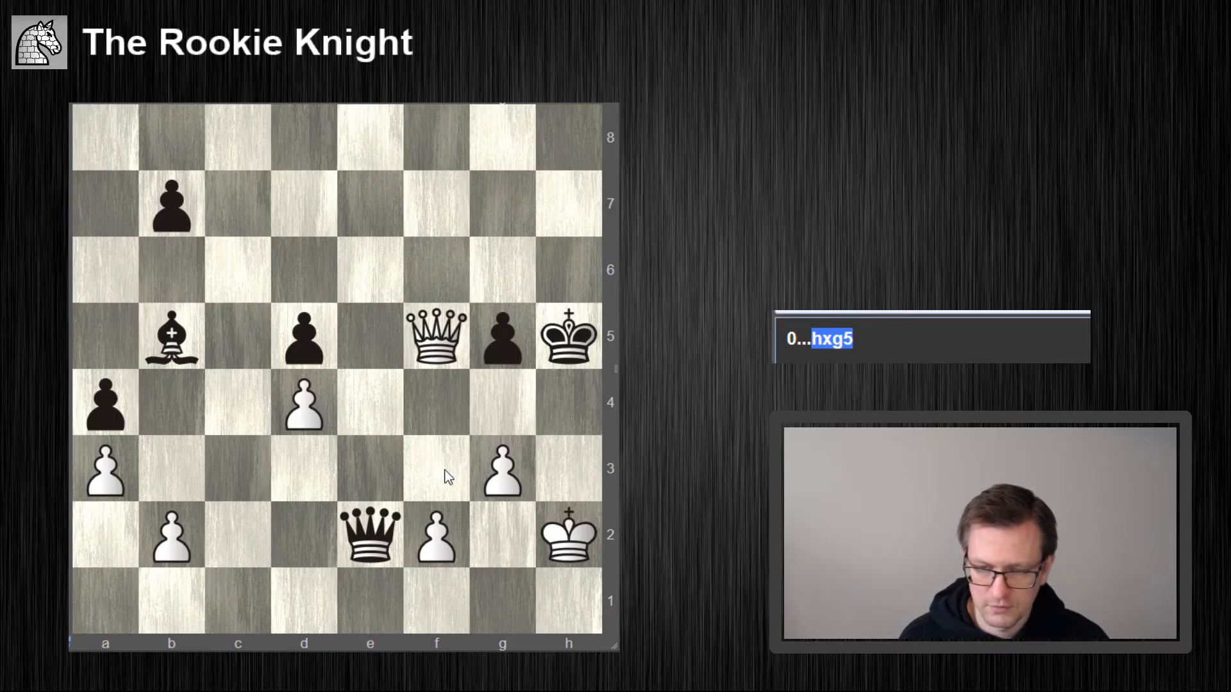